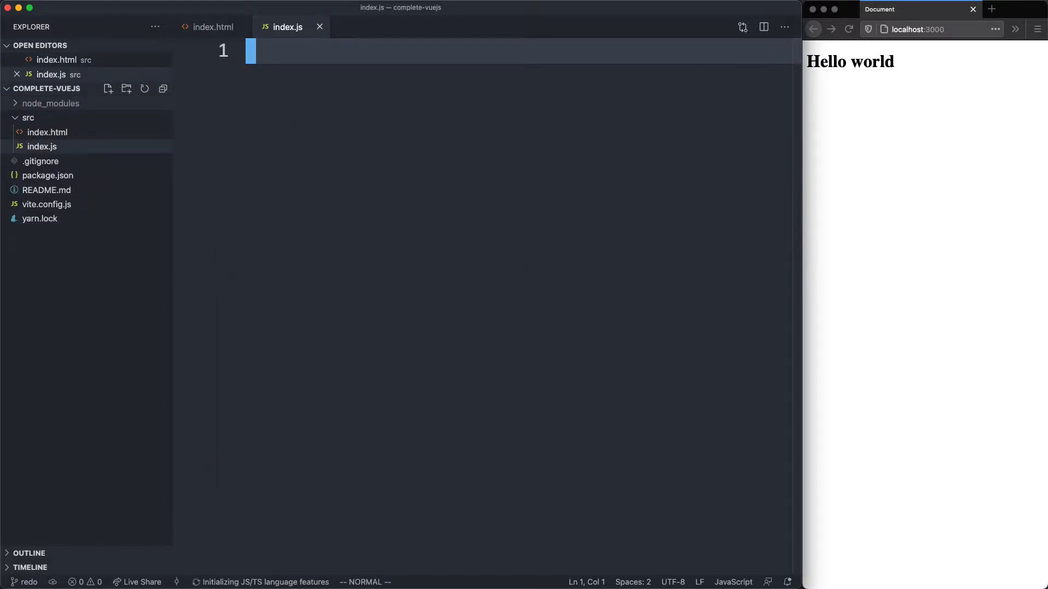
mouse_move(53, 103)
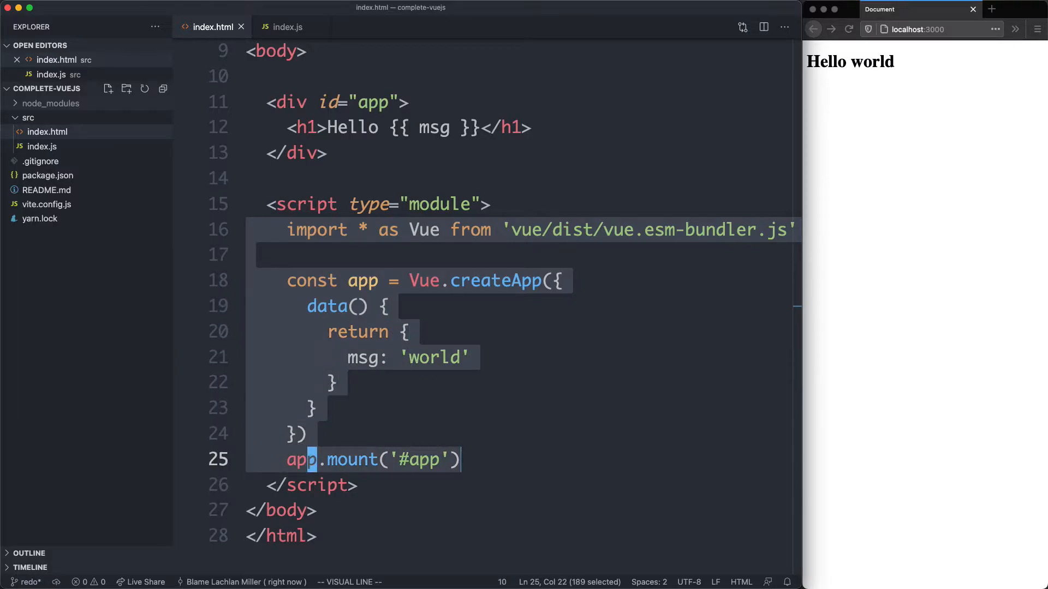
Paste the cut Vue app setup code into the empty index.js file.
left_click(287, 26)
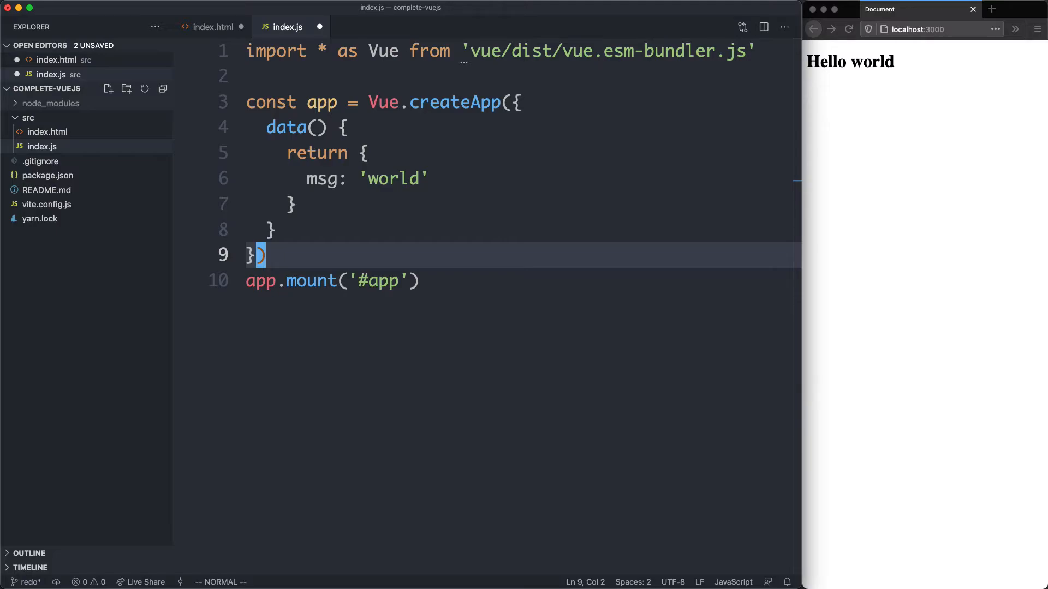
Delete the h1 line from index.html and add template: `<h1>Hello {{ msg }}</h1>` in index.js.
left_click(208, 27)
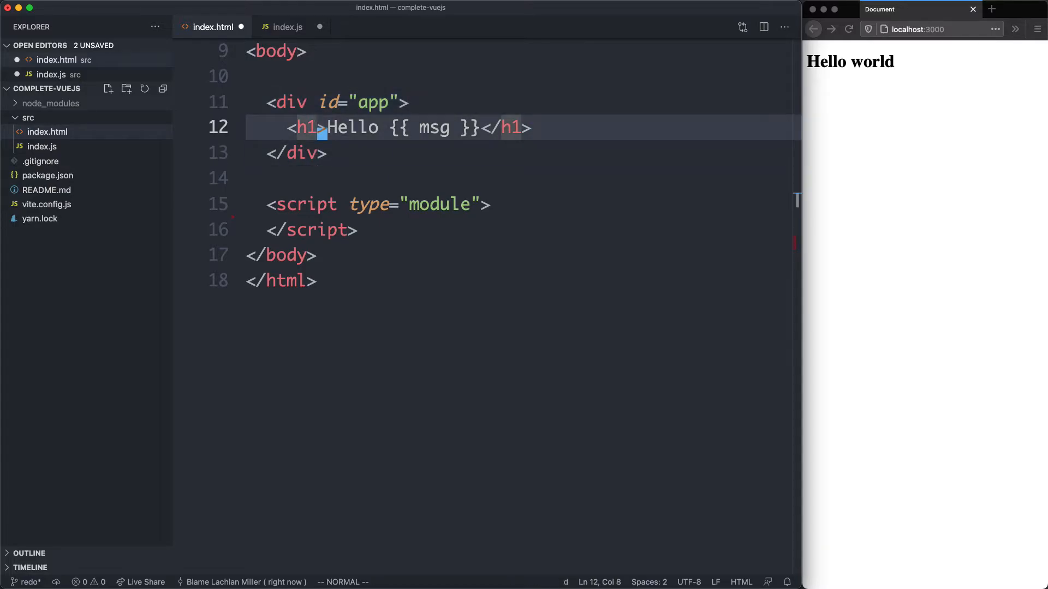
key("dd")
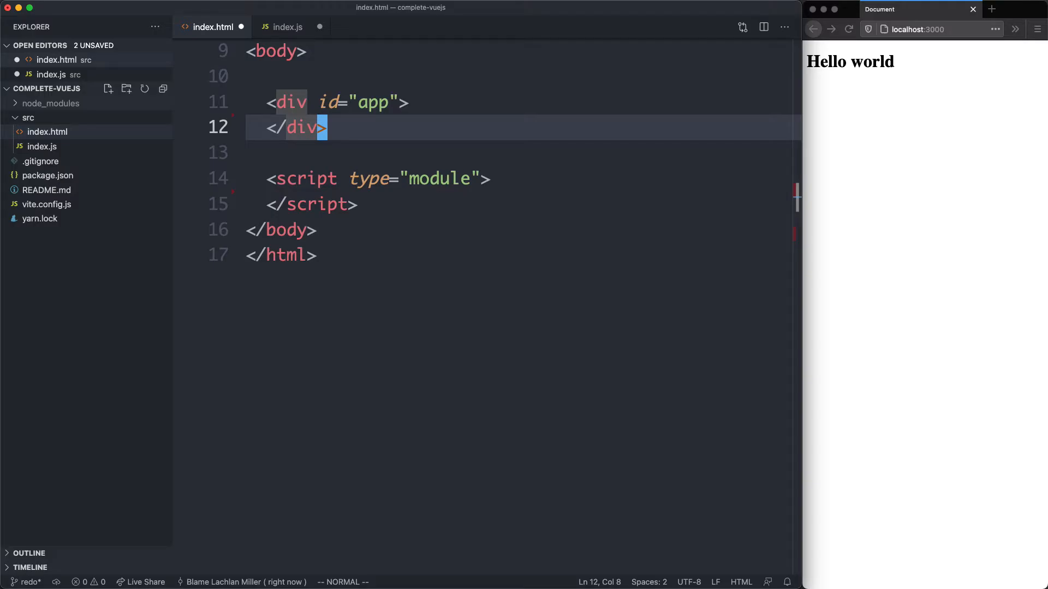
left_click(289, 26)
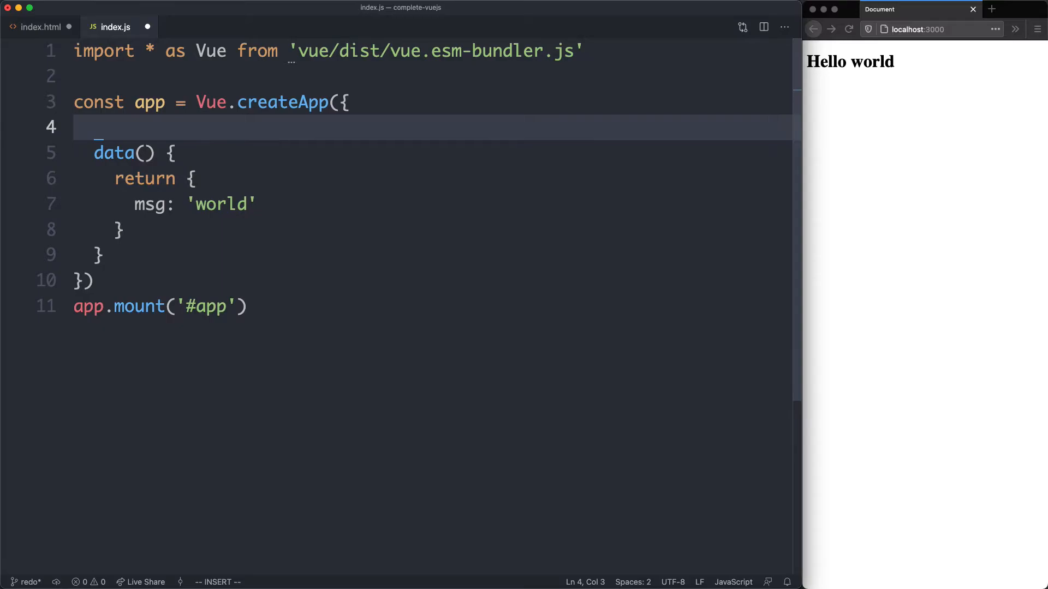
type("template: ``")
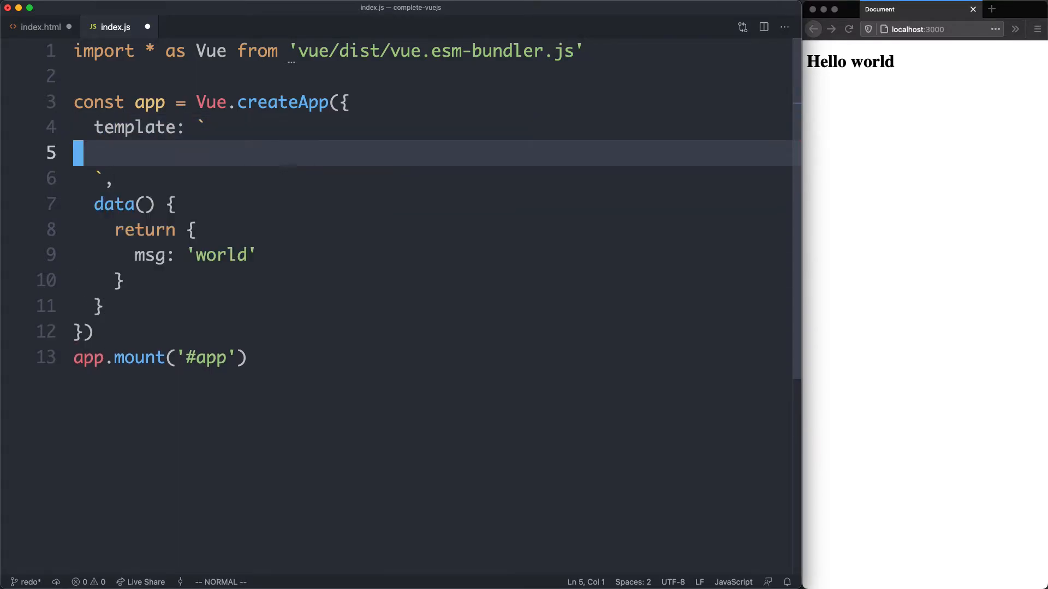
type("<h1>Hello {{ msg }}</h1>")
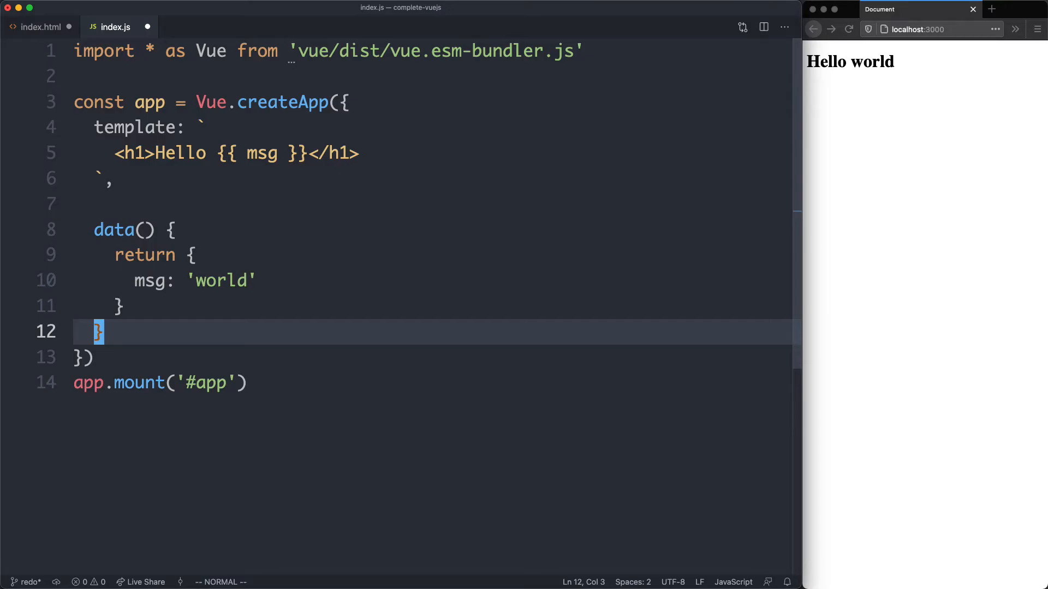
Add src="/index.js" to index.html's module script tag and save both files.
left_click(34, 27)
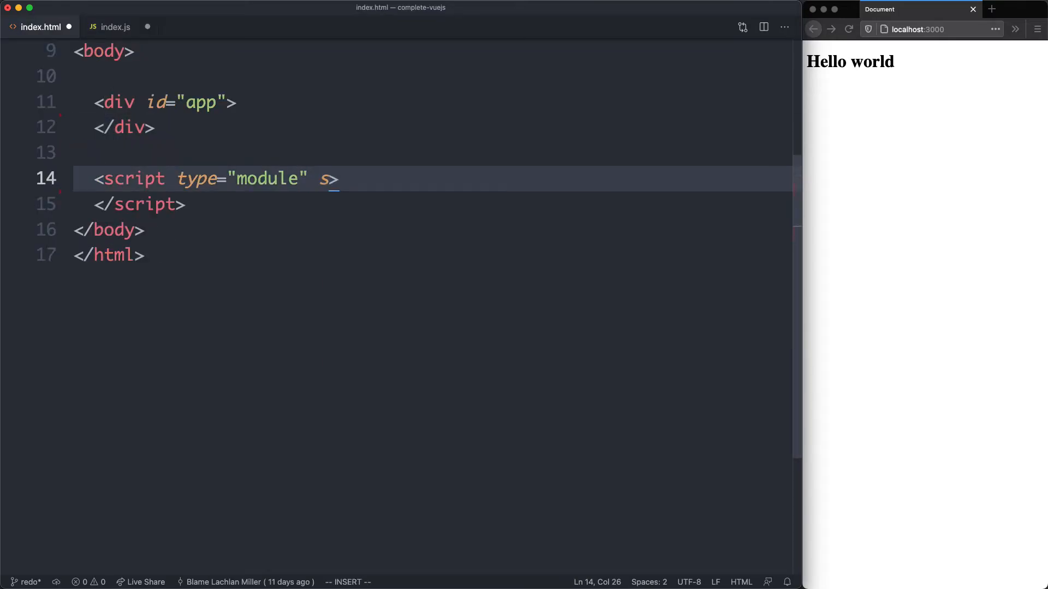
type("rc=\"/in\"")
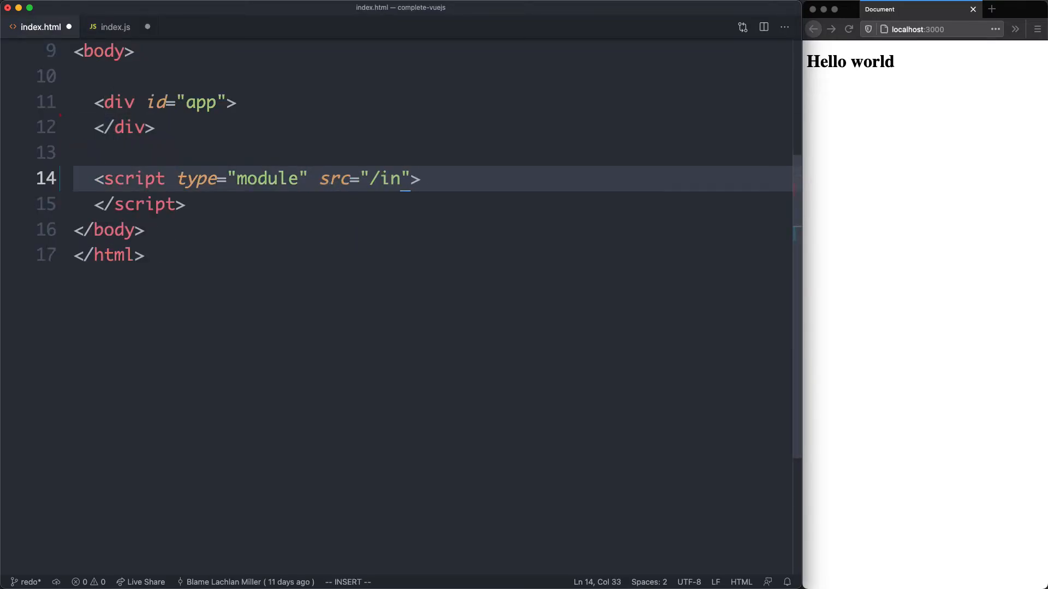
type("dex.js")
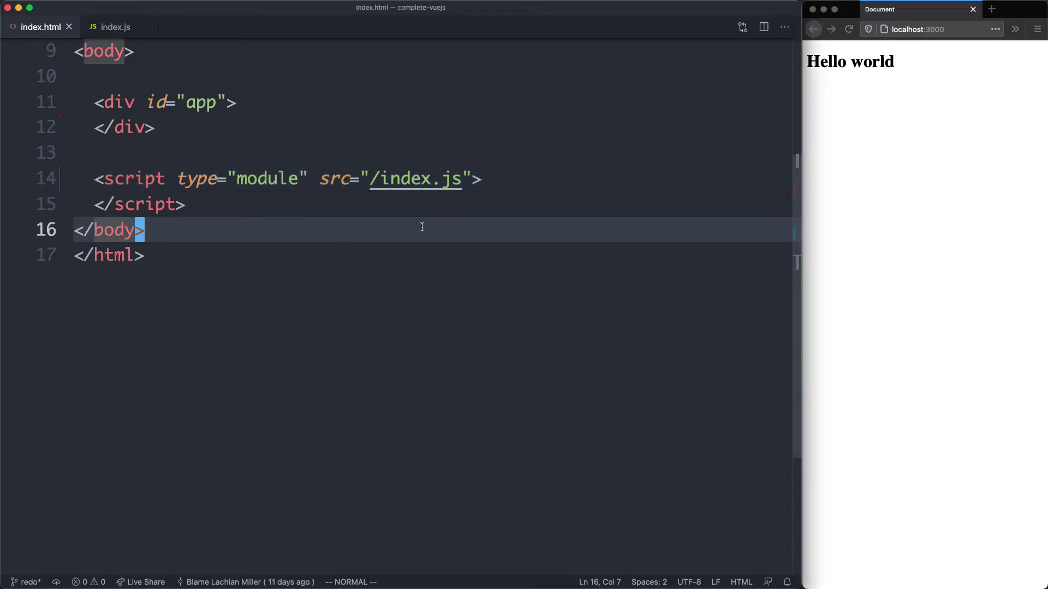
left_click(119, 27)
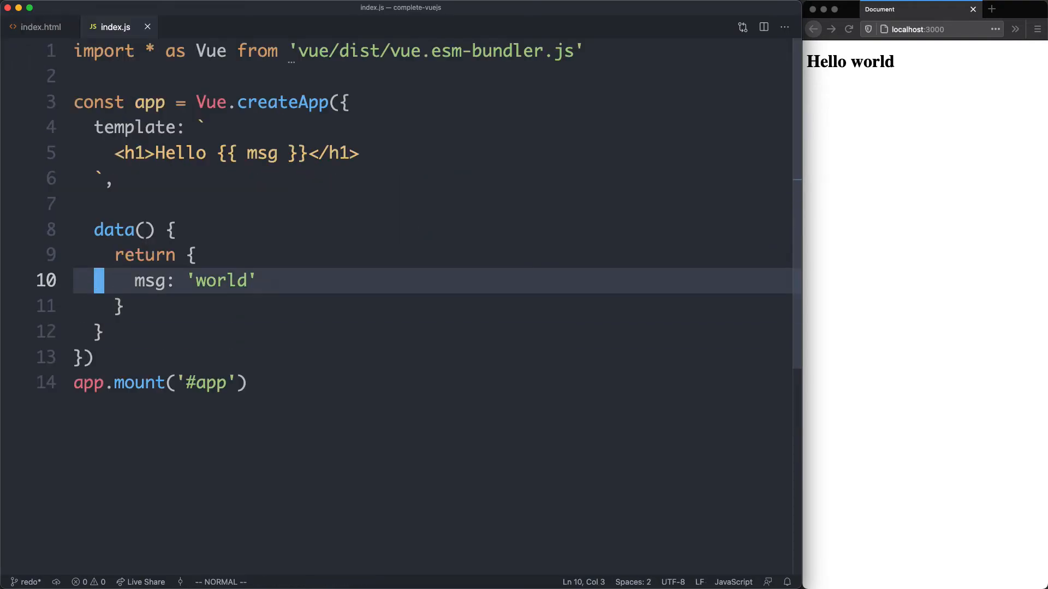